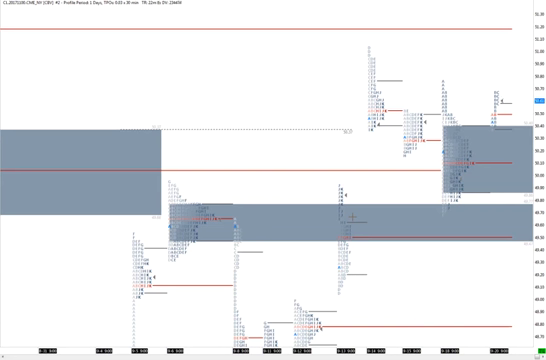
pyautogui.moveTo(512, 122)
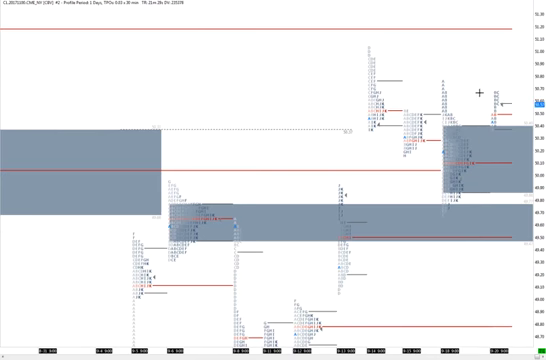
pyautogui.moveTo(508, 28)
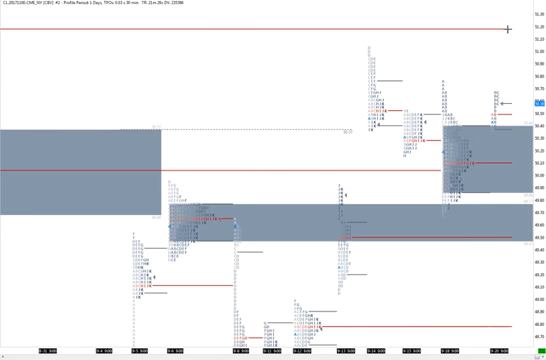
pyautogui.moveTo(476, 82)
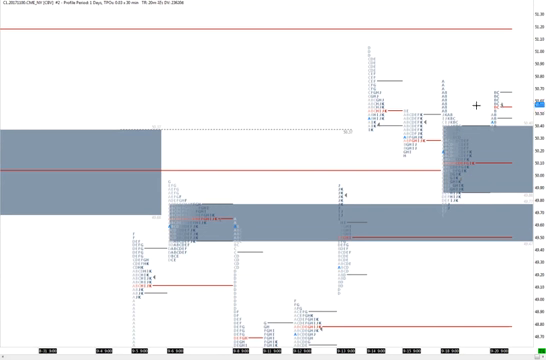
pyautogui.moveTo(484, 80)
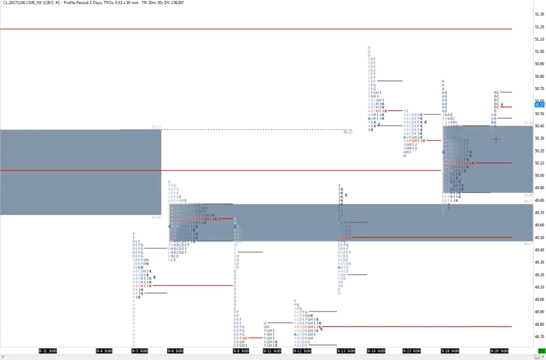
pyautogui.moveTo(460, 90)
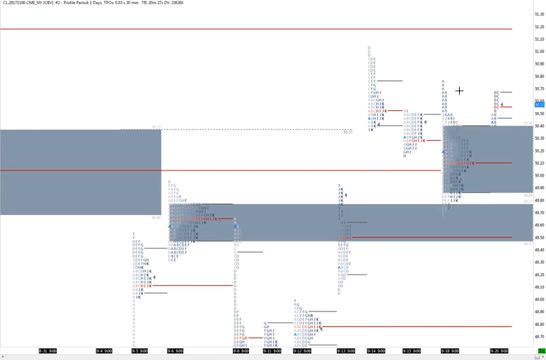